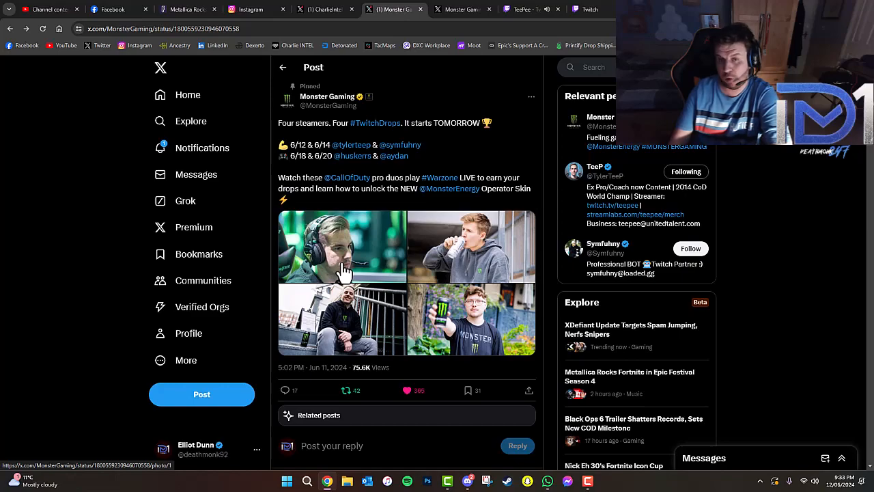
mouse_move(334, 281)
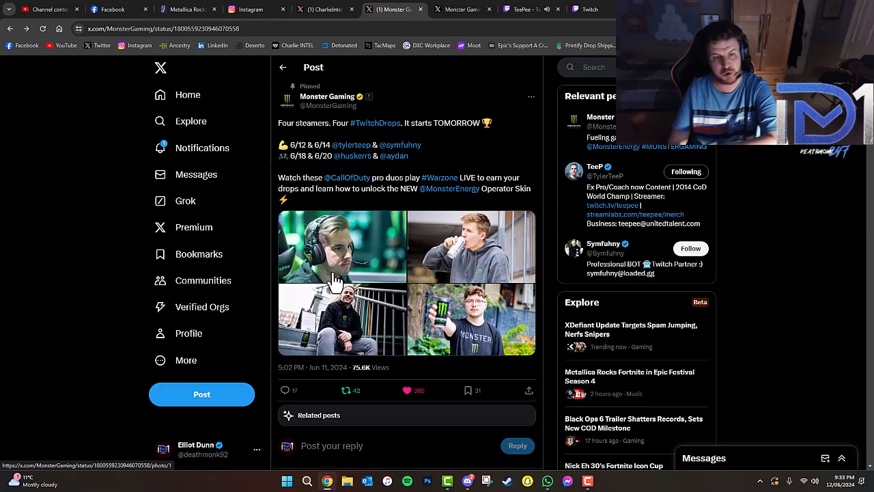
mouse_move(519, 29)
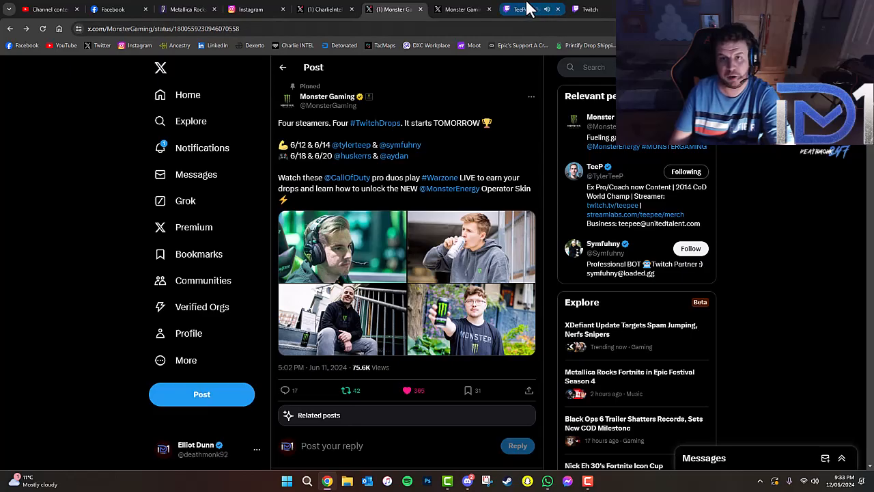
Step: Switch from the Monster Gaming drops post to TeePee's live Warzone stream on Twitch
click(533, 9)
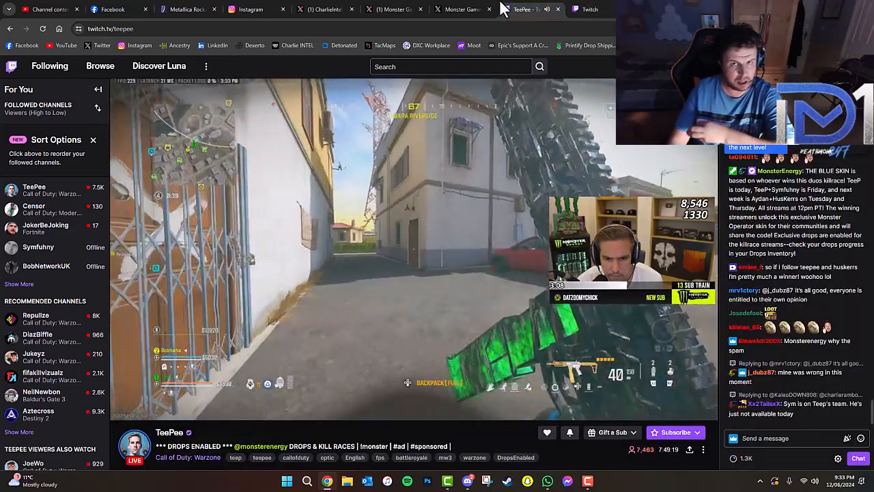
Step: Return to the Monster Gaming profile and view the pinned Four streamers drops post
click(464, 8)
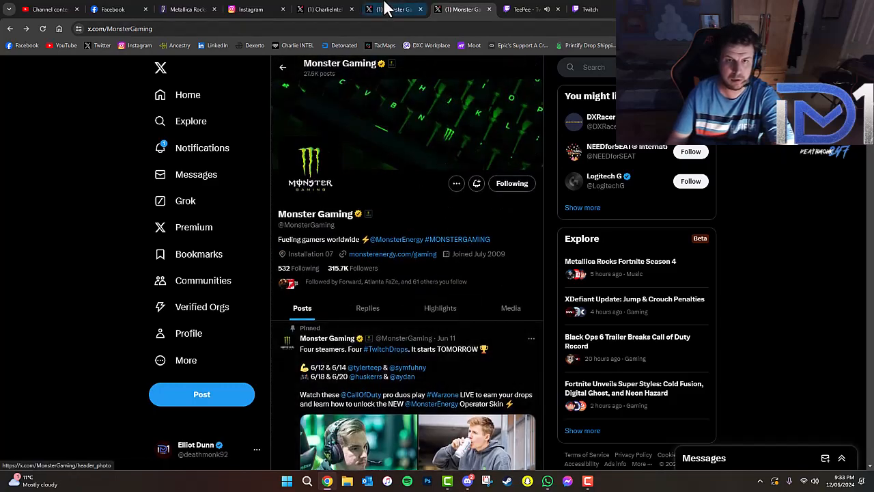
scroll(down, 3)
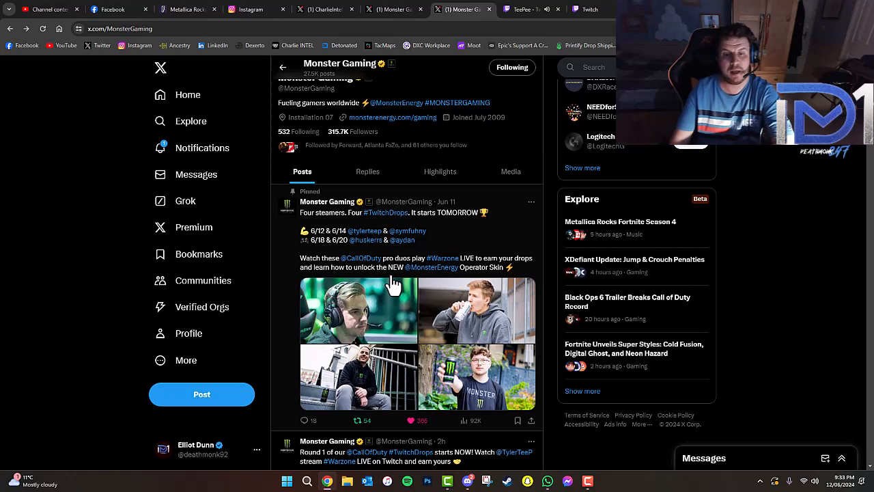
scroll(down, 3)
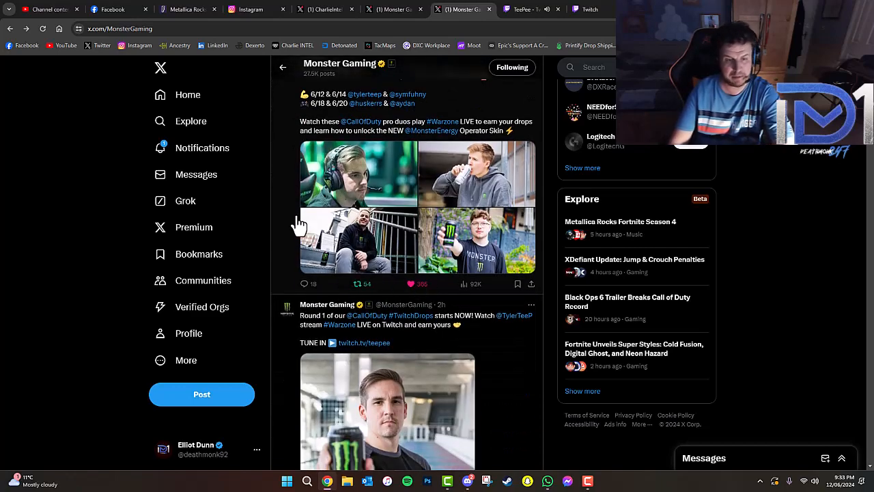
click(416, 205)
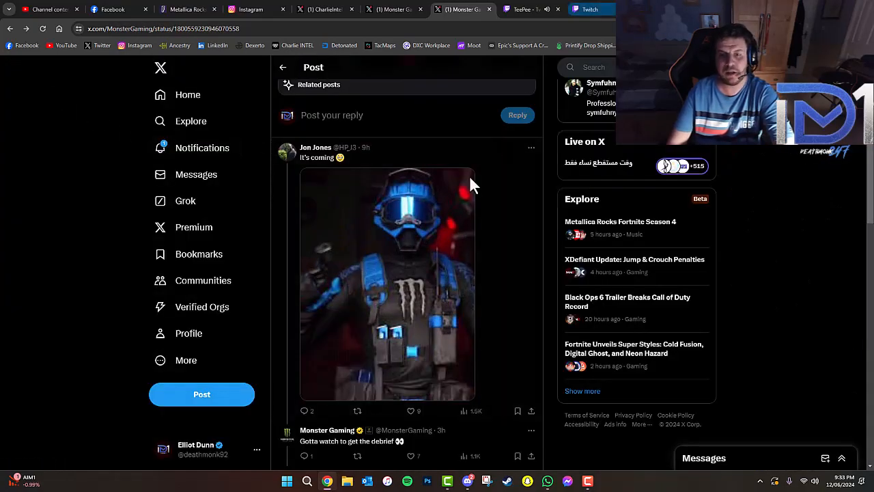
Step: Expand the replies under Monster Gaming's reply, then move to the Twitch Drops & Rewards inventory
scroll(down, 3)
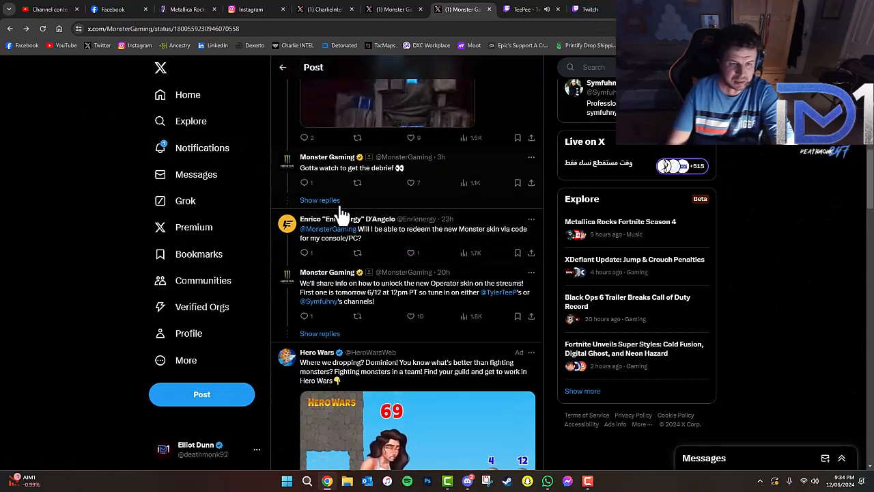
click(320, 200)
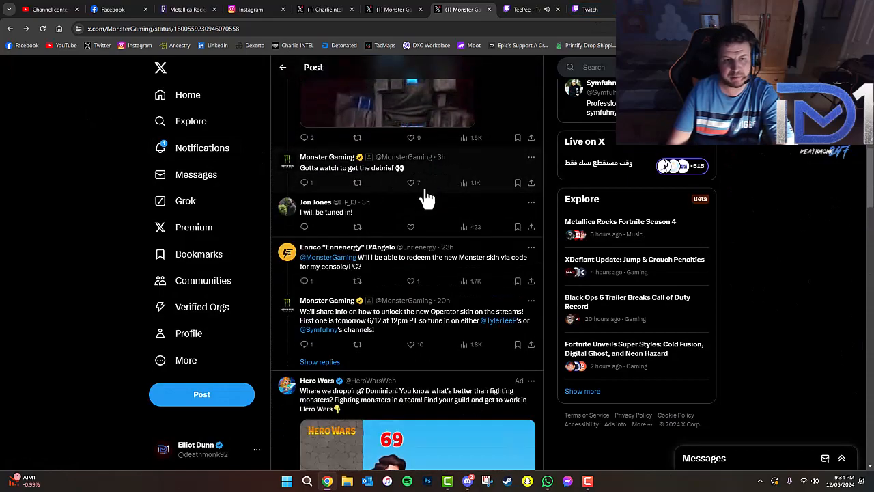
mouse_move(298, 326)
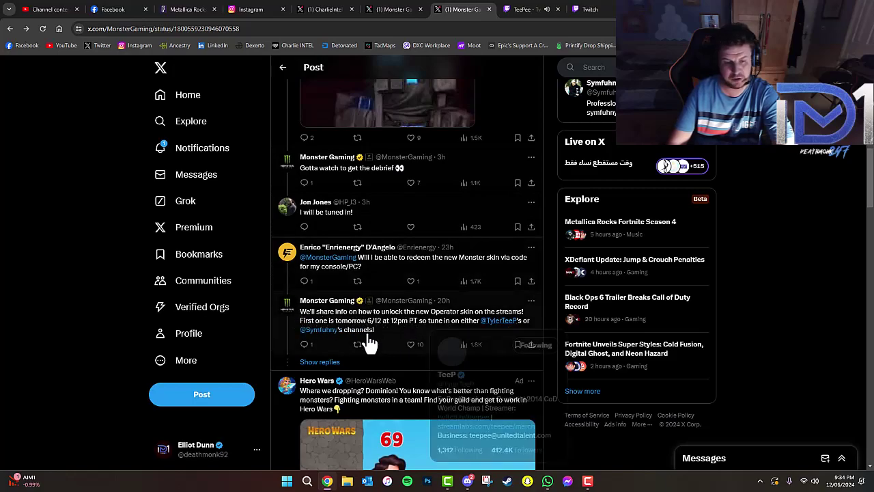
mouse_move(321, 366)
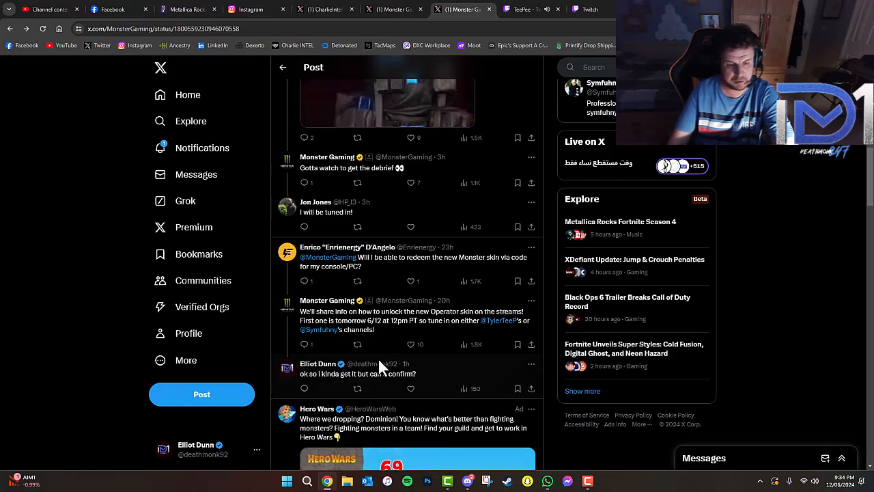
scroll(down, 3)
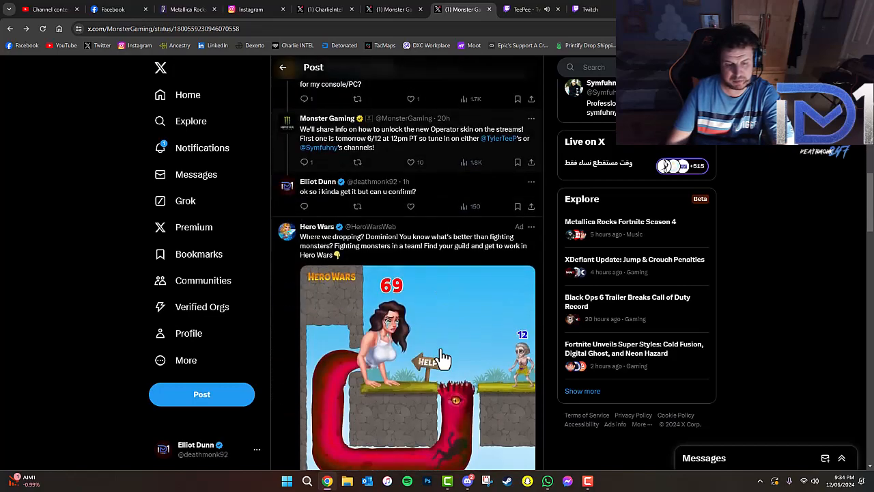
click(587, 8)
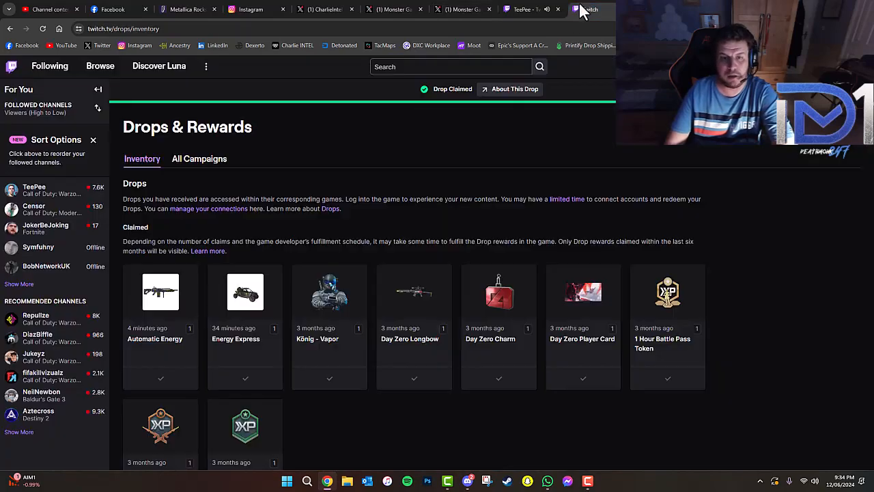
mouse_move(276, 325)
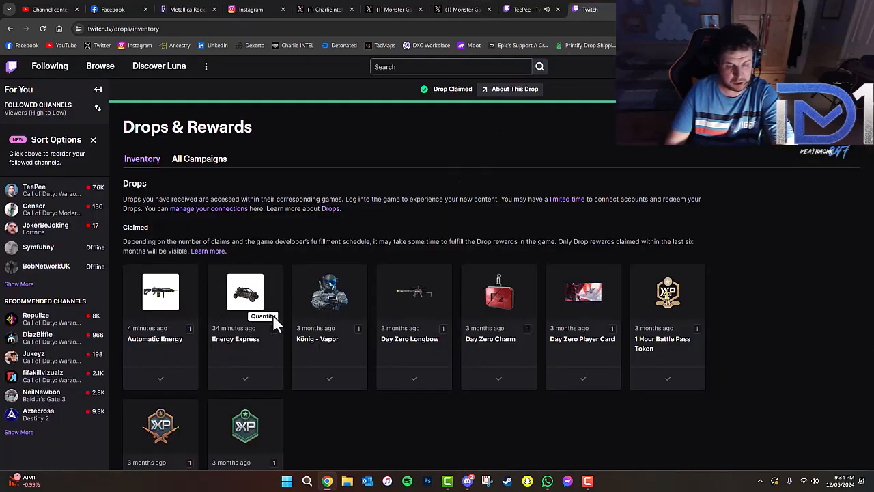
mouse_move(230, 308)
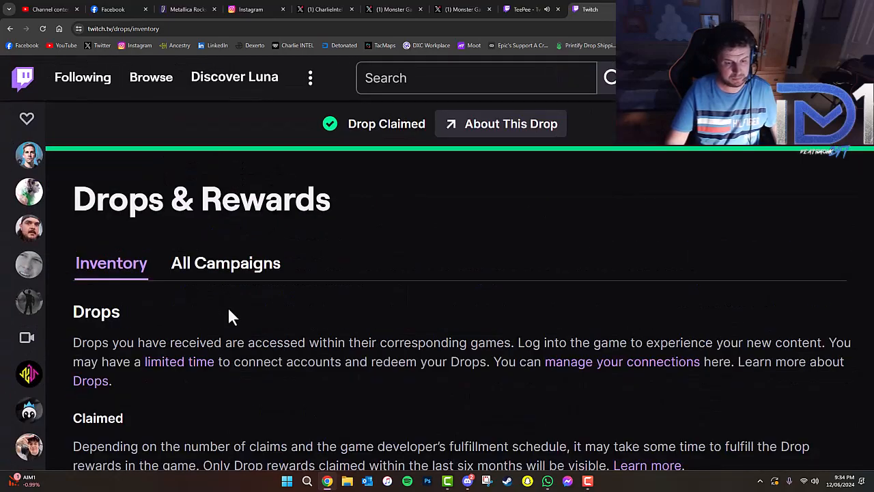
Step: Scroll the Inventory tab to the claimed Automatic Energy, Energy Express and König - Vapor drops
scroll(down, 3)
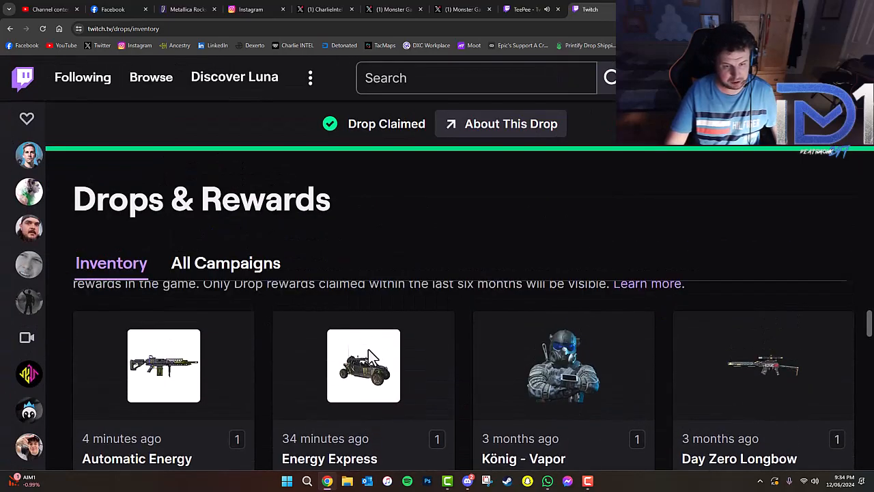
mouse_move(352, 396)
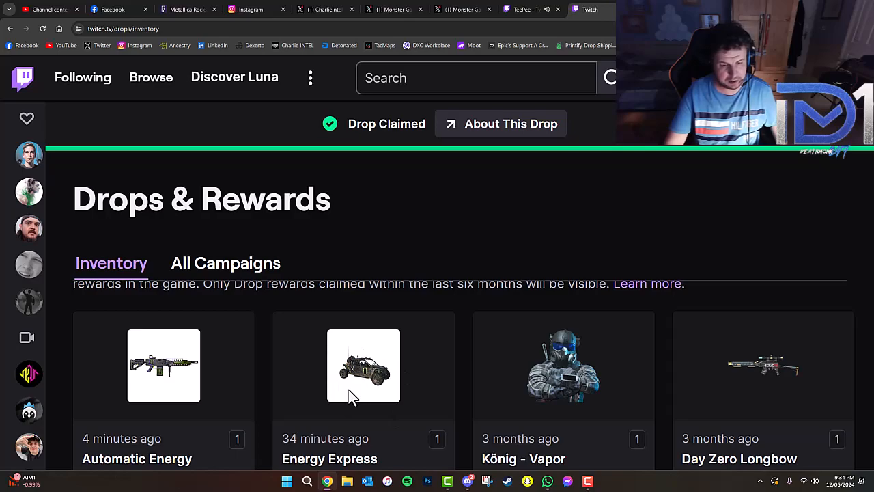
mouse_move(180, 388)
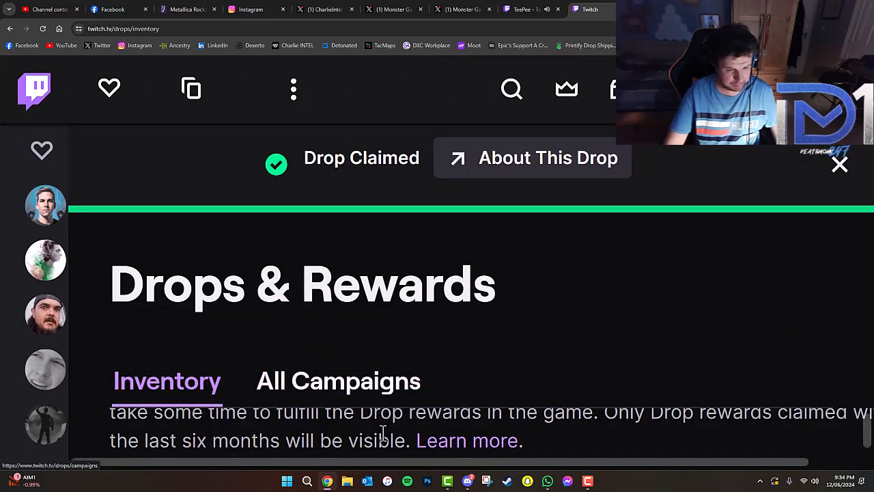
scroll(down, 3)
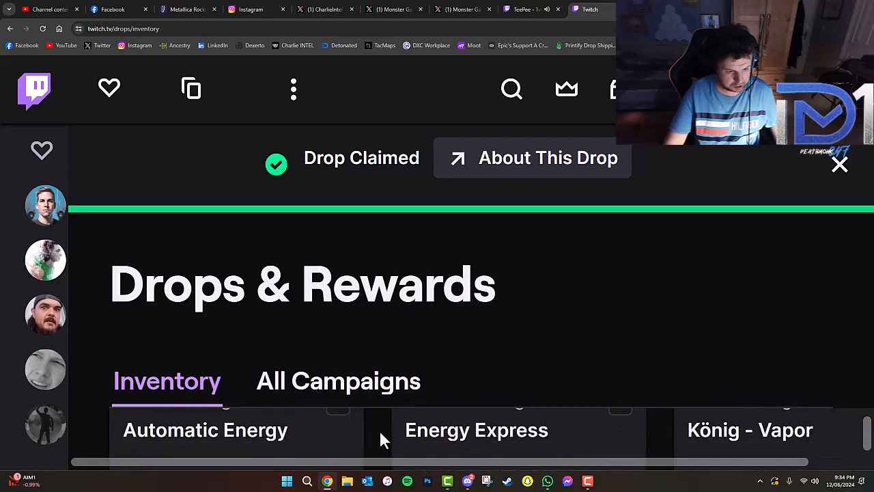
scroll(up, 3)
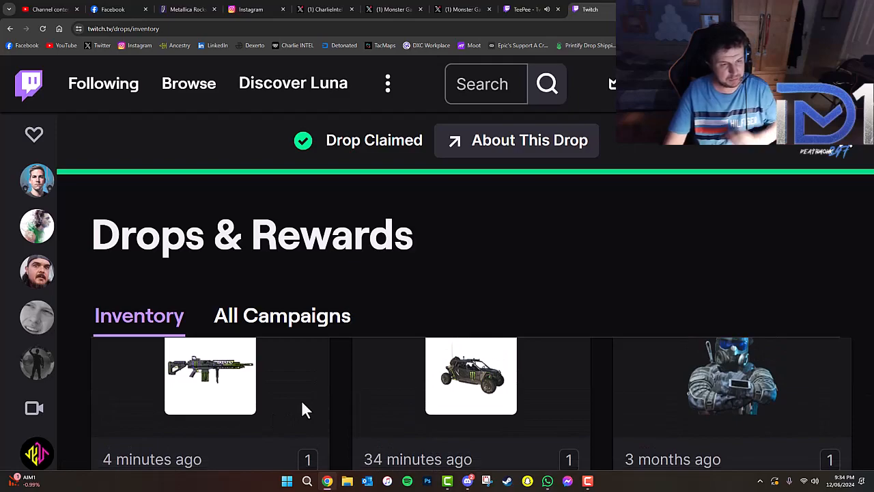
mouse_move(341, 391)
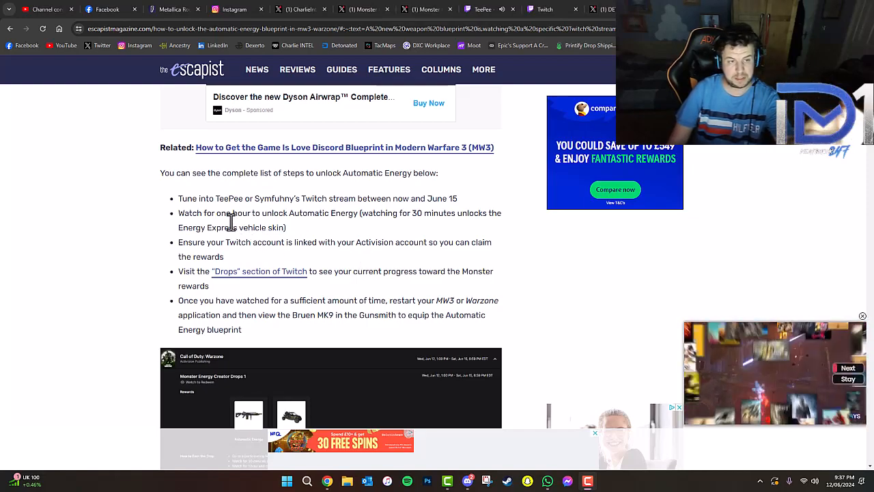
mouse_move(356, 216)
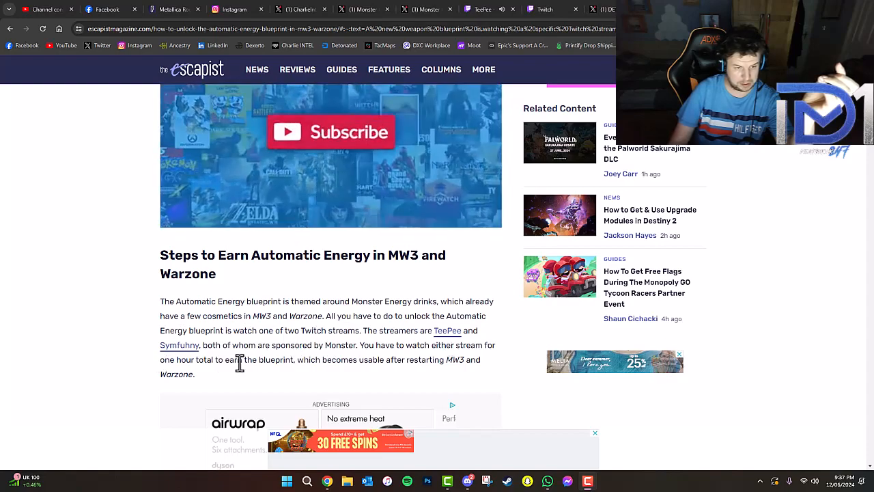
Step: Scroll through the Escapist guide's steps for earning the Automatic Energy blueprint
scroll(up, 3)
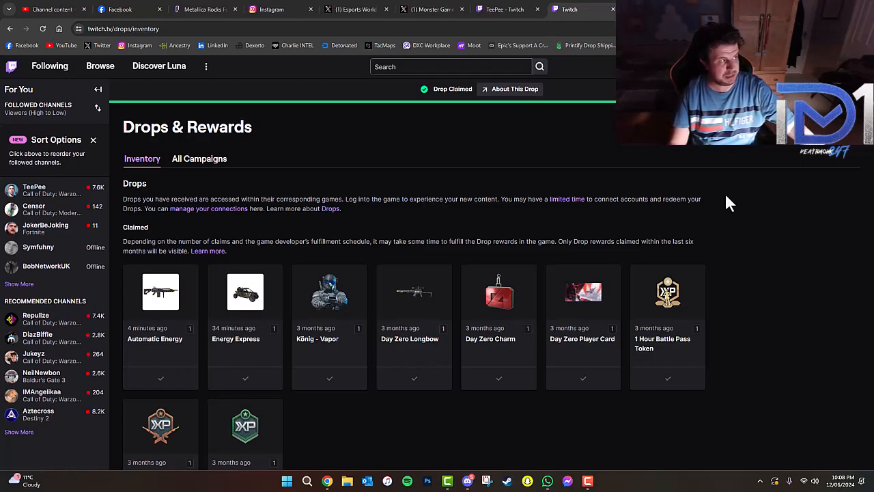
mouse_move(672, 150)
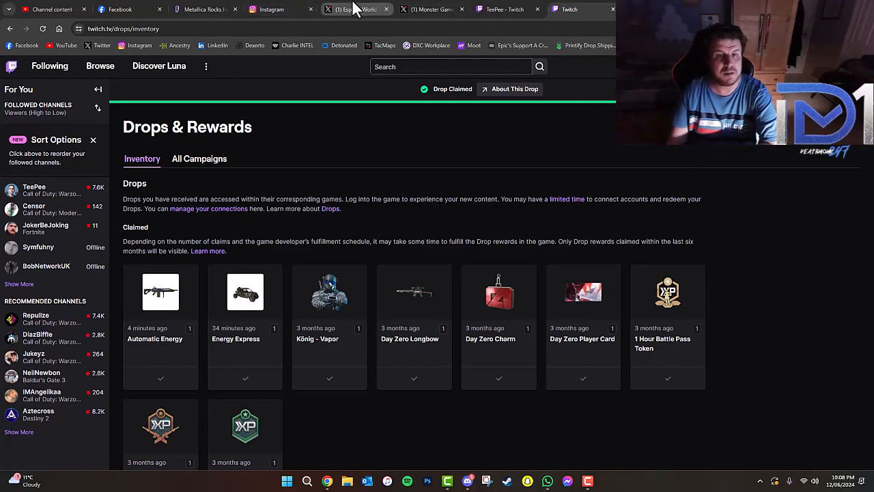
Step: On the Esports World Cup profile, play the San Francisco Warzone stage video full screen
click(355, 8)
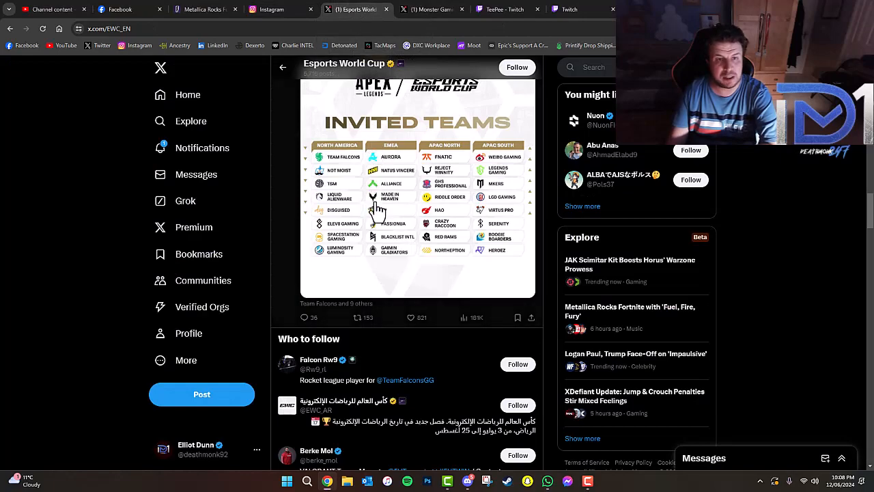
scroll(up, 3)
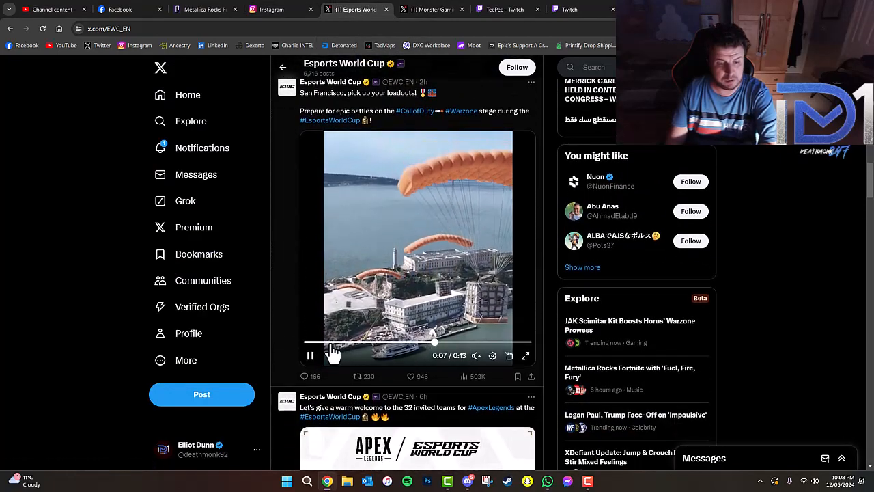
click(310, 355)
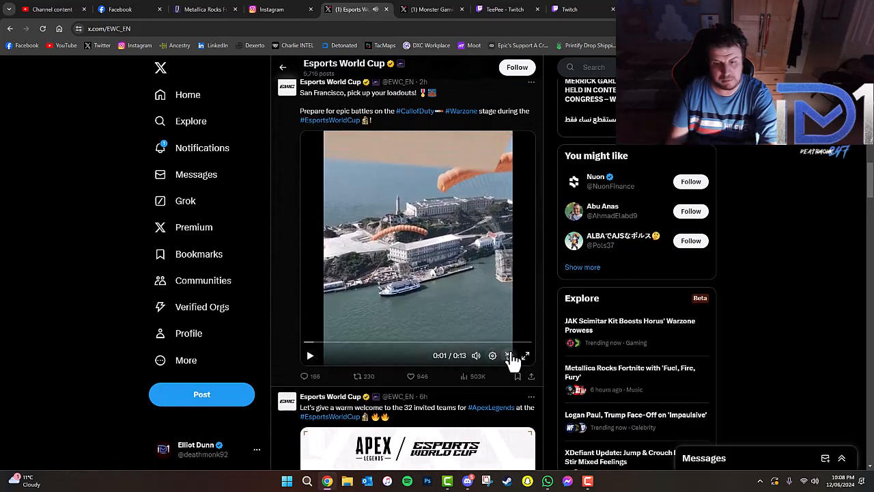
mouse_move(525, 355)
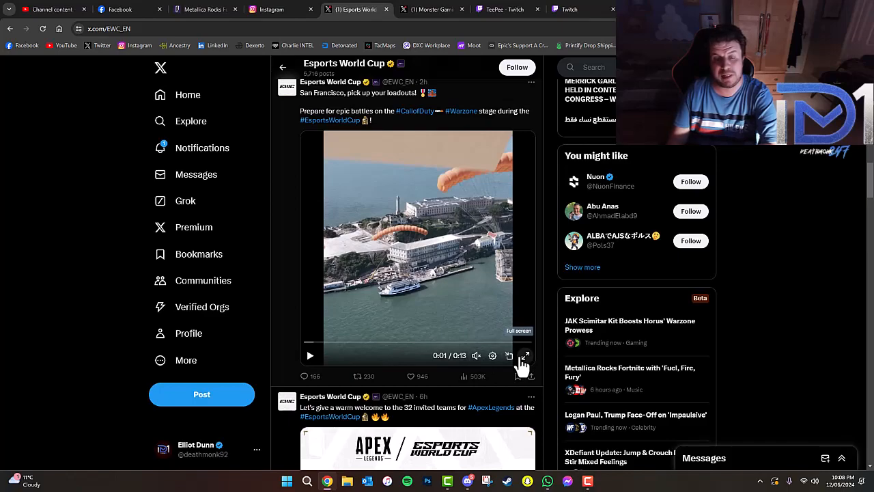
click(526, 355)
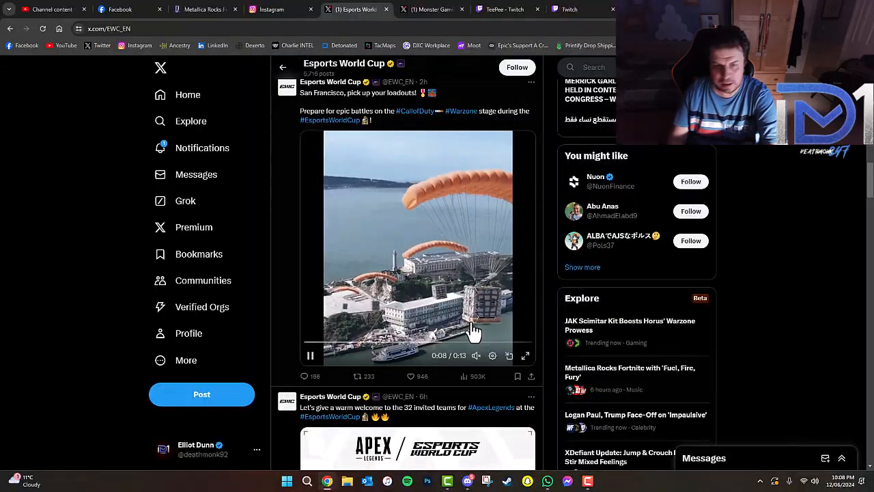
Step: Scroll to the 'Ready, aim, LA!' Call of Duty post and watch its video full screen
scroll(down, 3)
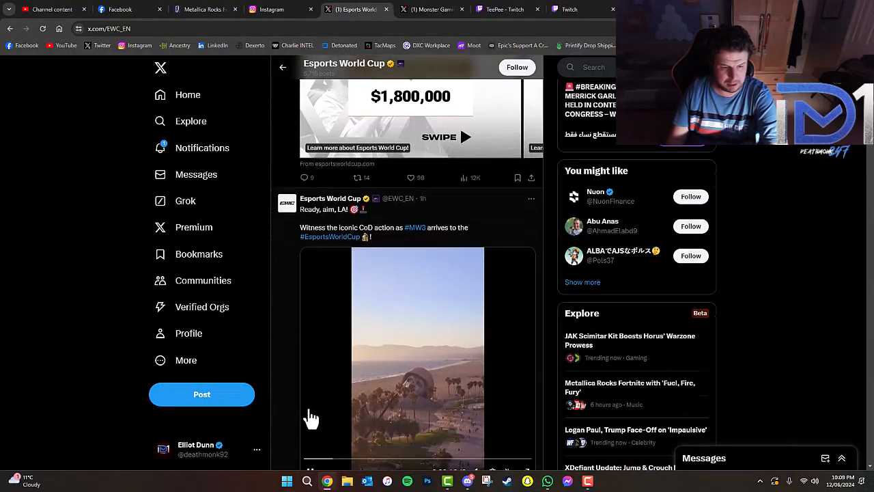
scroll(down, 3)
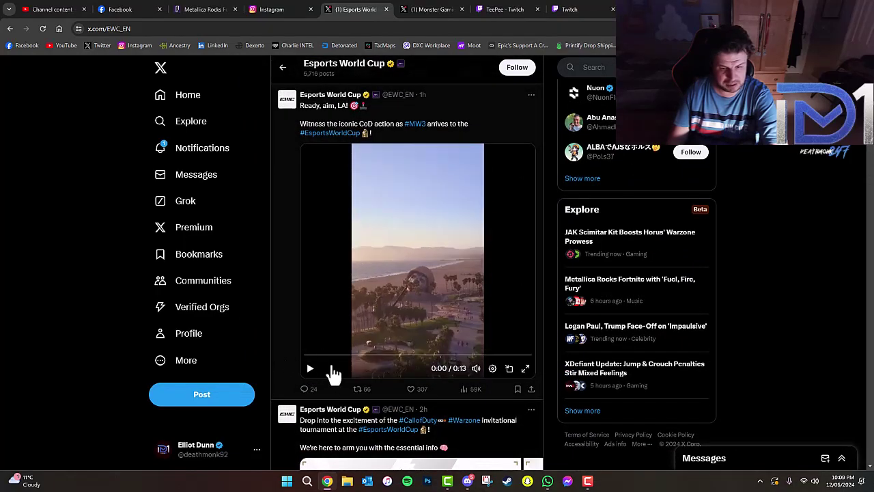
mouse_move(509, 368)
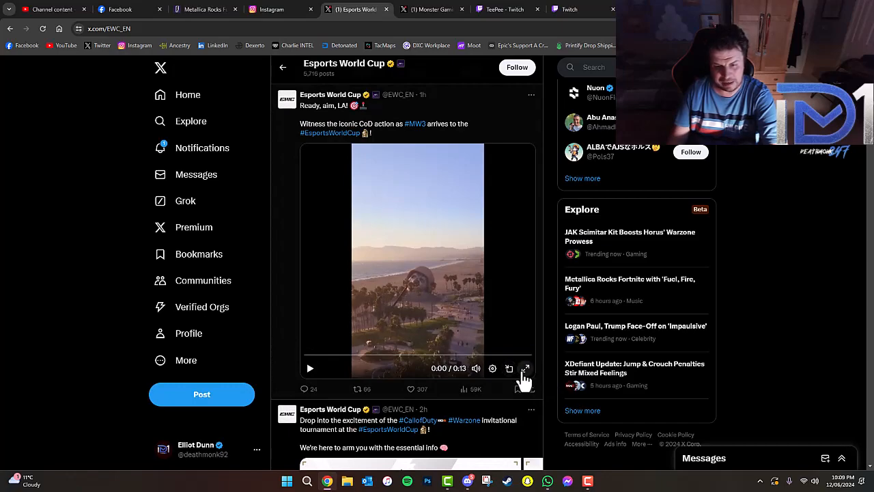
mouse_move(525, 369)
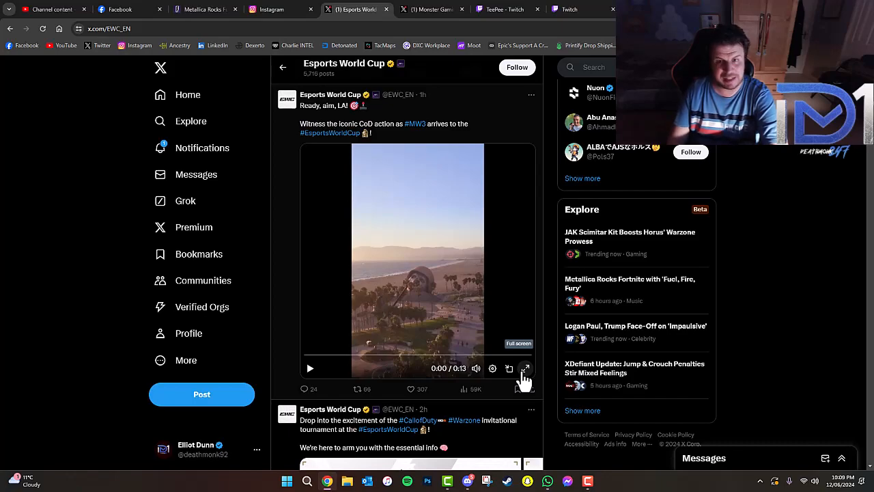
click(526, 368)
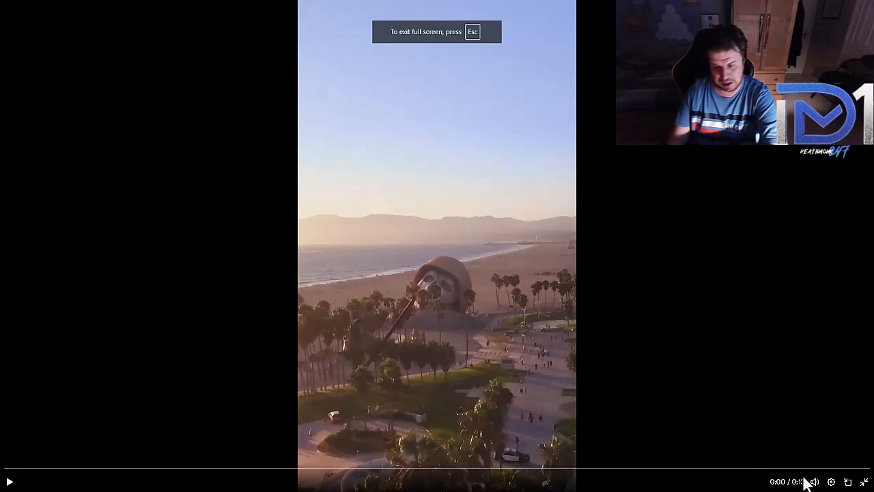